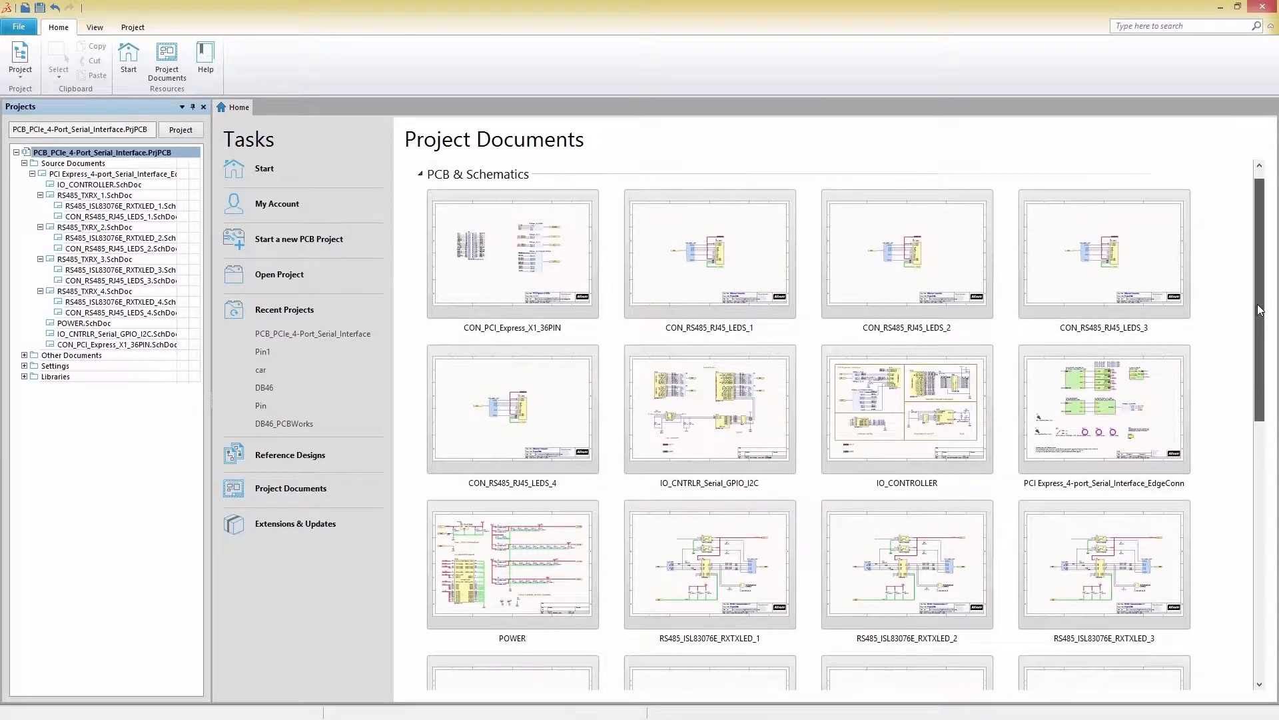
# Expand the project tree, then close the PCIe 4-port serial interface project from its context menu.
pyautogui.scroll(-3)
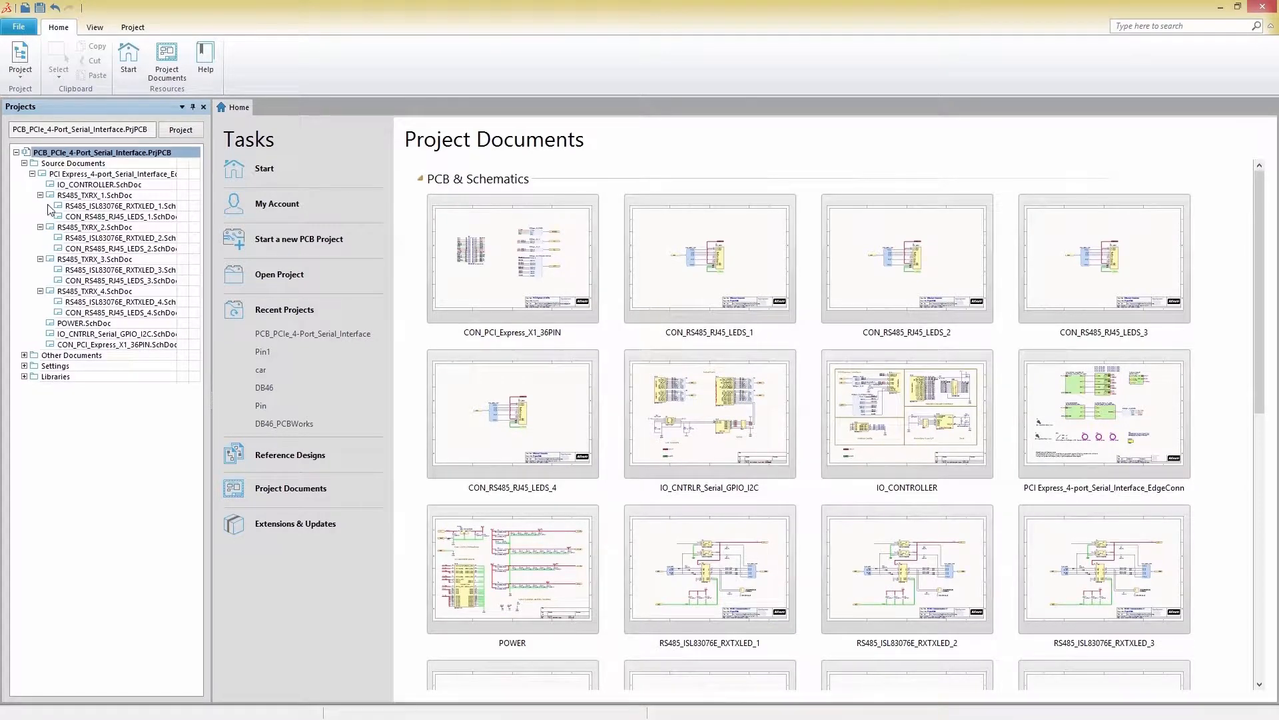
pyautogui.click(24, 355)
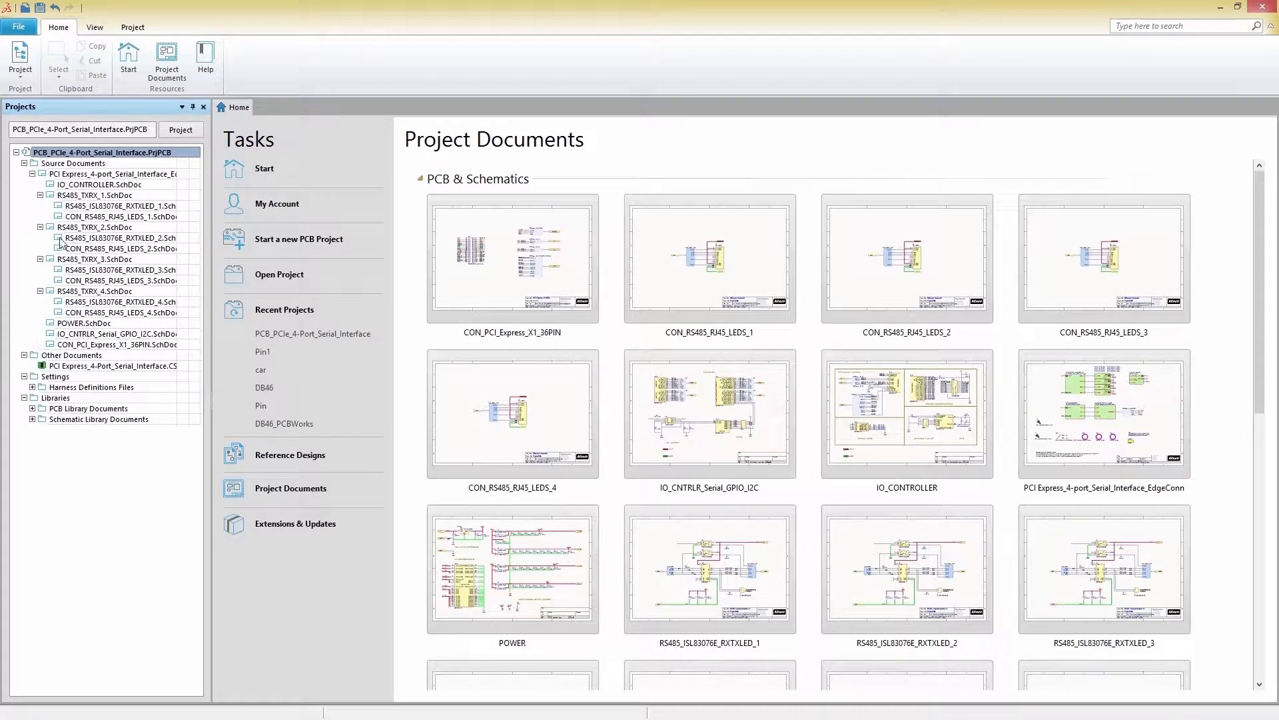
pyautogui.rightClick(106, 152)
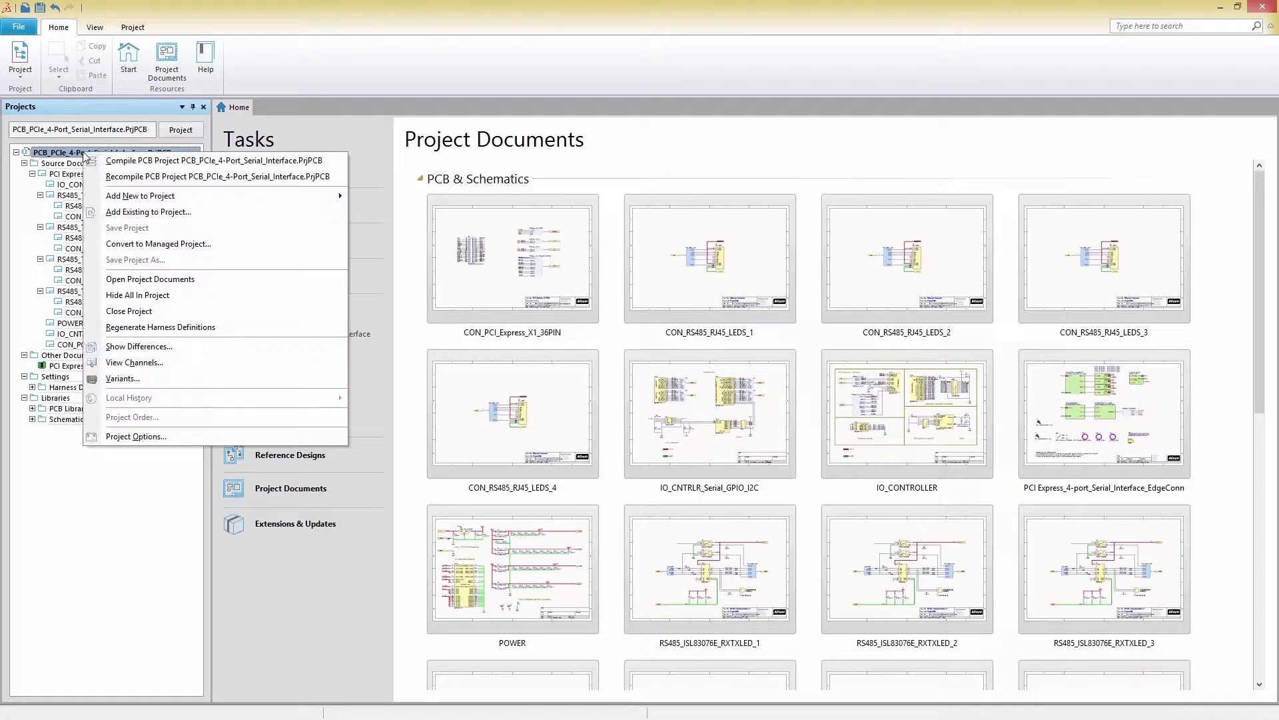
pyautogui.click(128, 310)
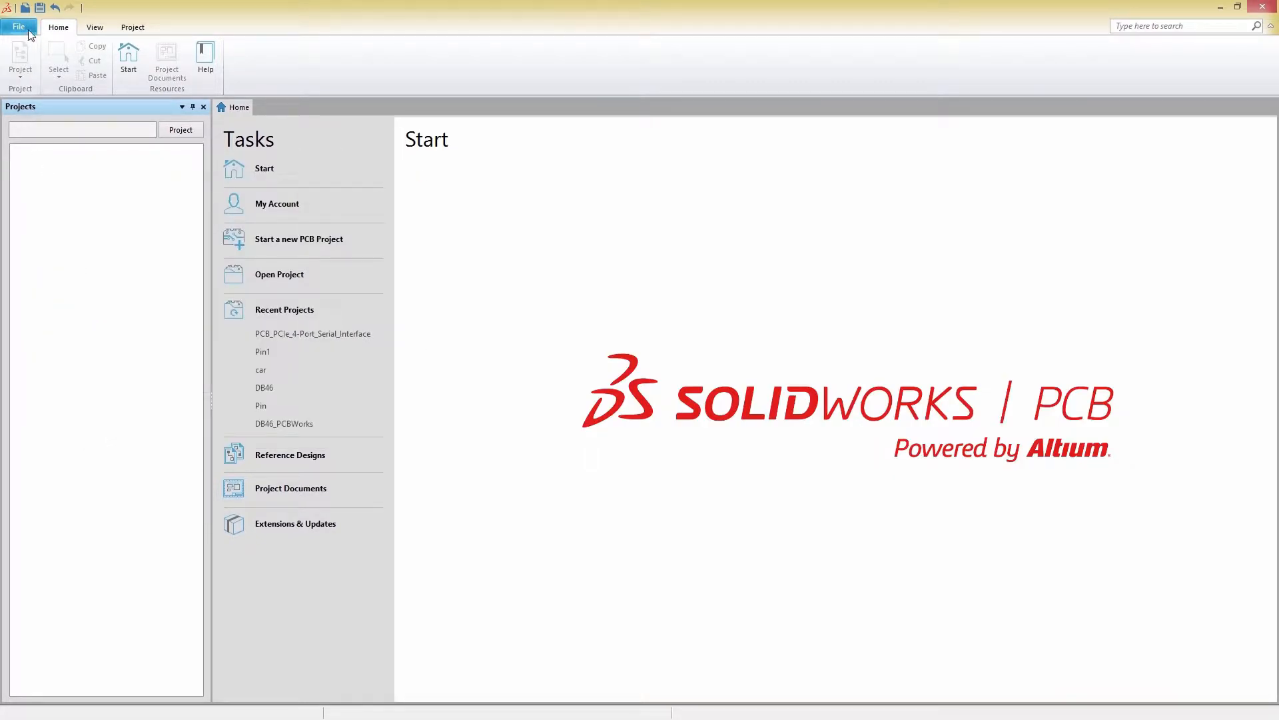
# After previewing the AT short bus break-away template, create a Blank PCB Project named NewPCBUno.
pyautogui.click(299, 239)
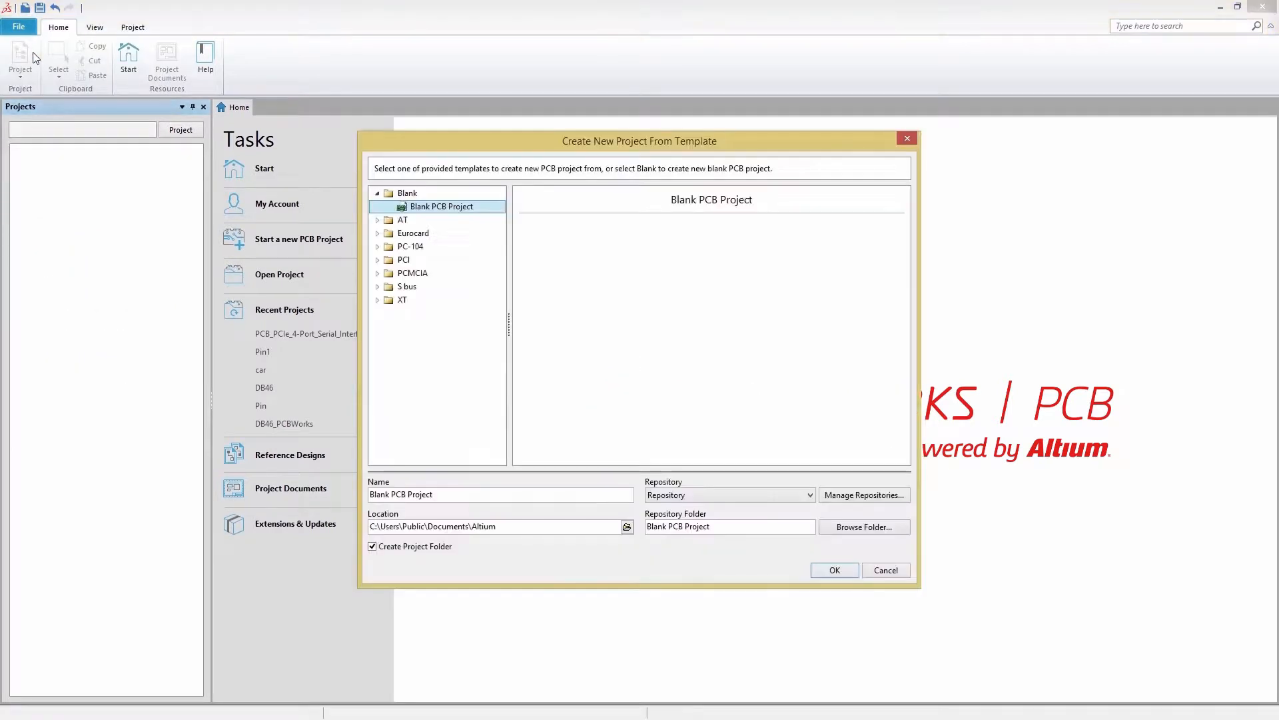
pyautogui.click(457, 232)
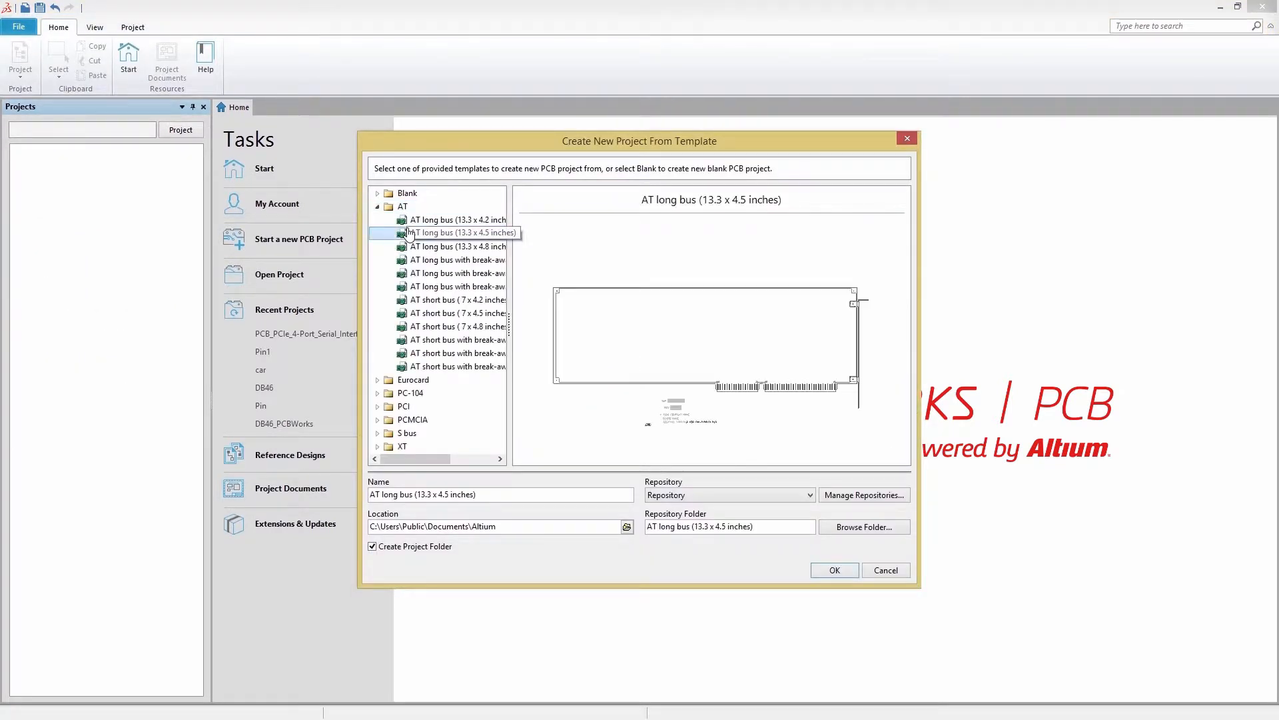
pyautogui.click(457, 352)
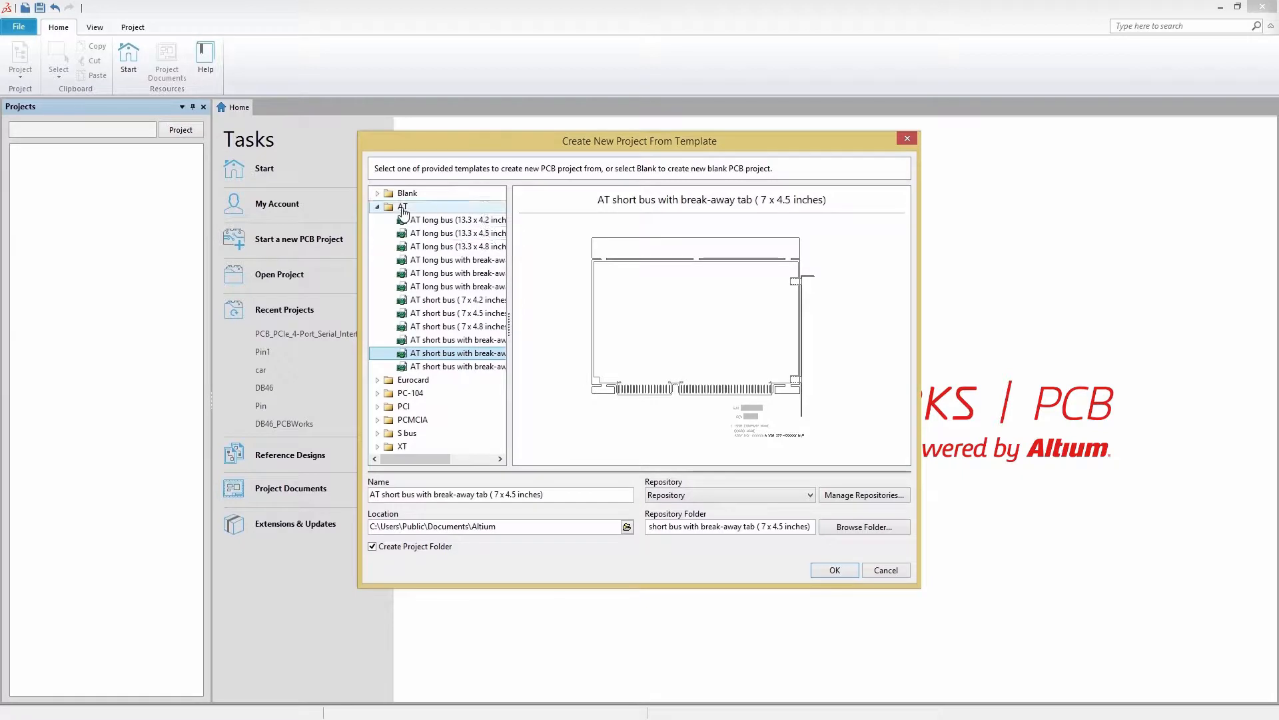
pyautogui.click(442, 205)
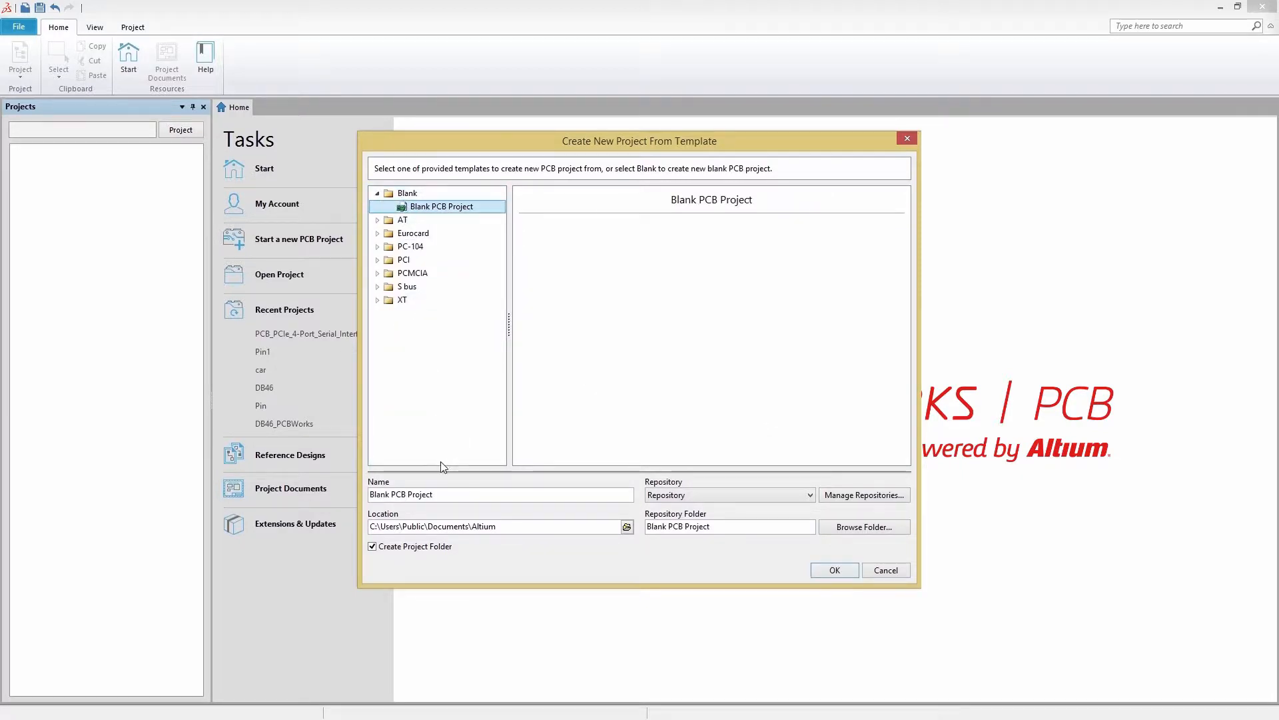
pyautogui.write('New')
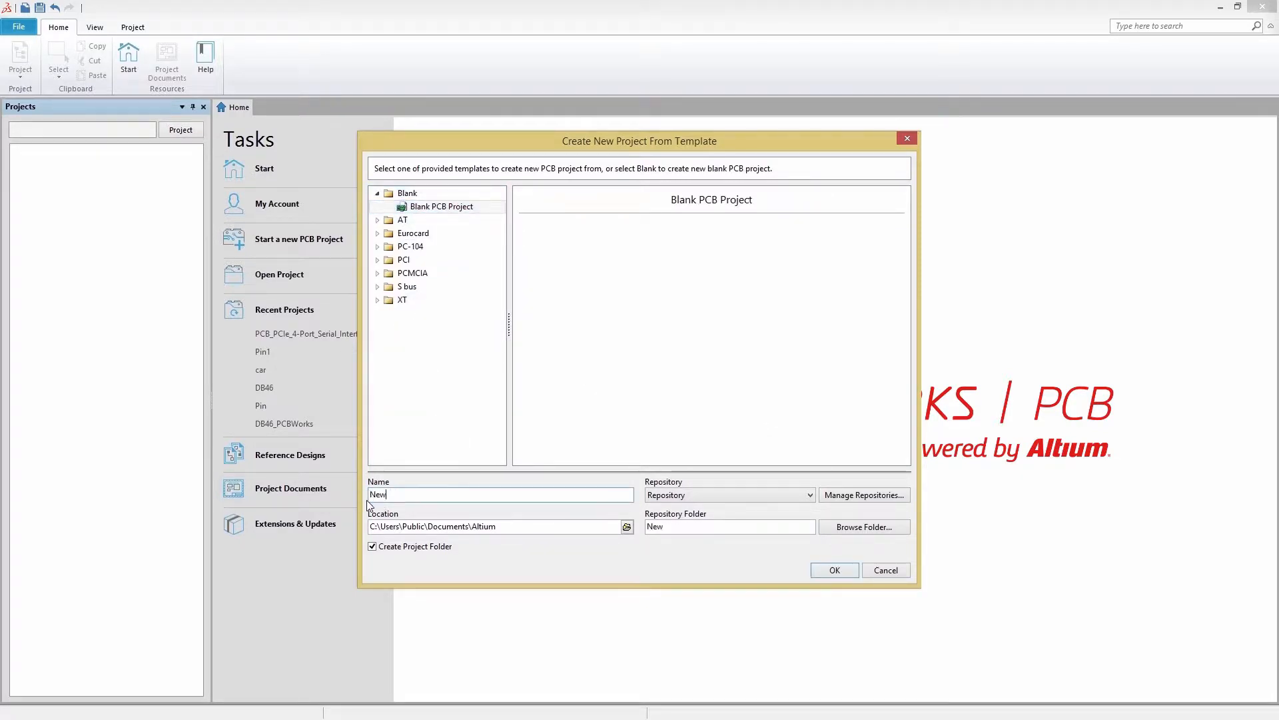
pyautogui.write('PCBUno')
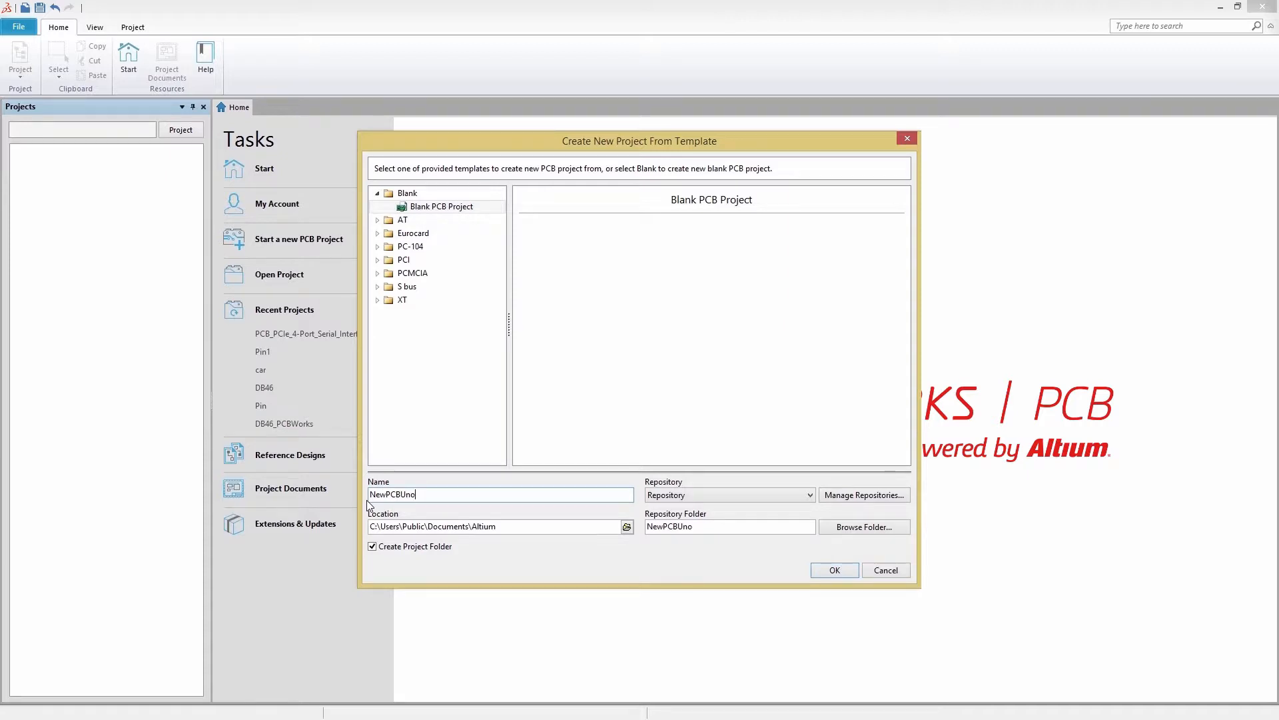
pyautogui.click(834, 569)
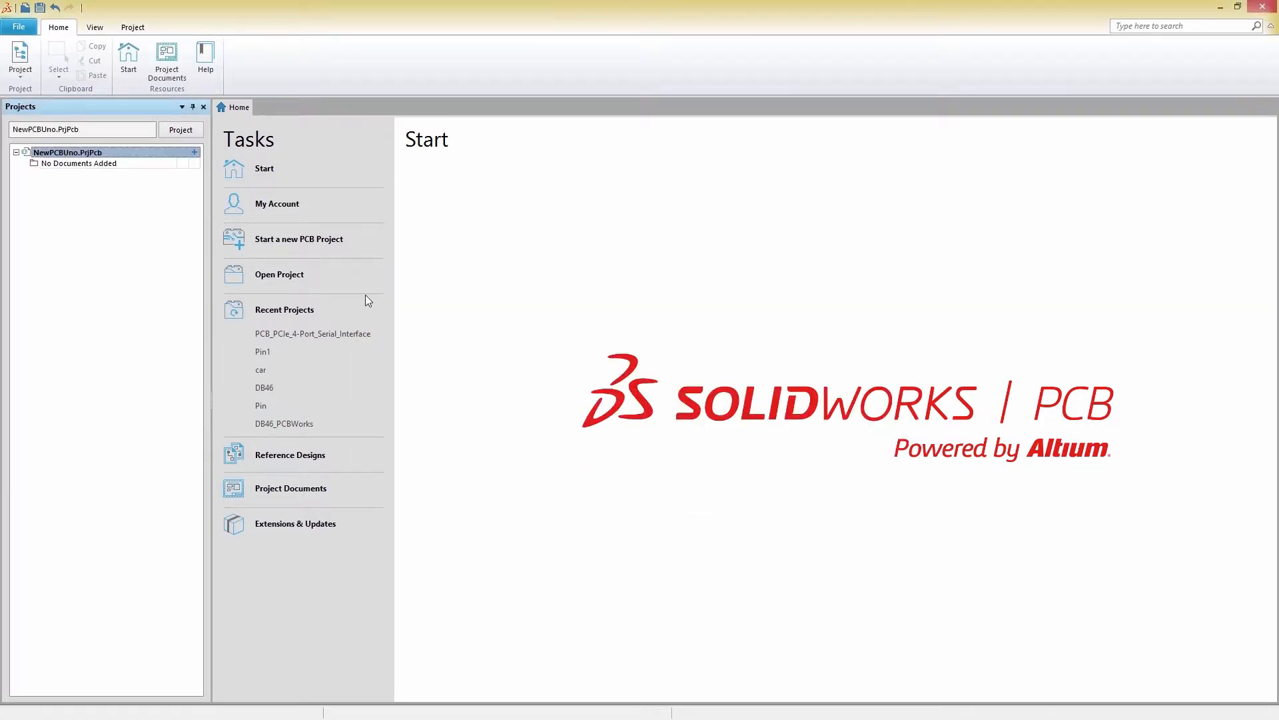
# Add a new schematic Sheet1.SchDoc and a new PCB1.PWPcbDoc to NewPCBUno.
pyautogui.rightClick(68, 152)
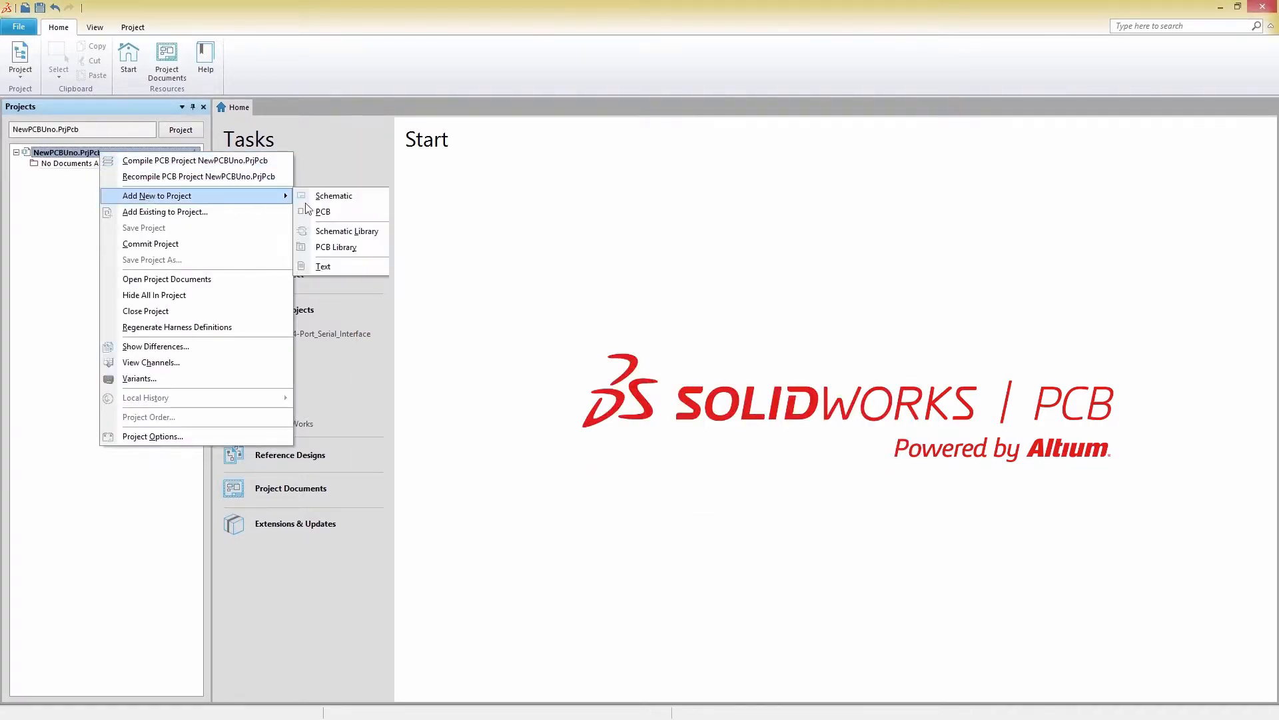
pyautogui.click(333, 195)
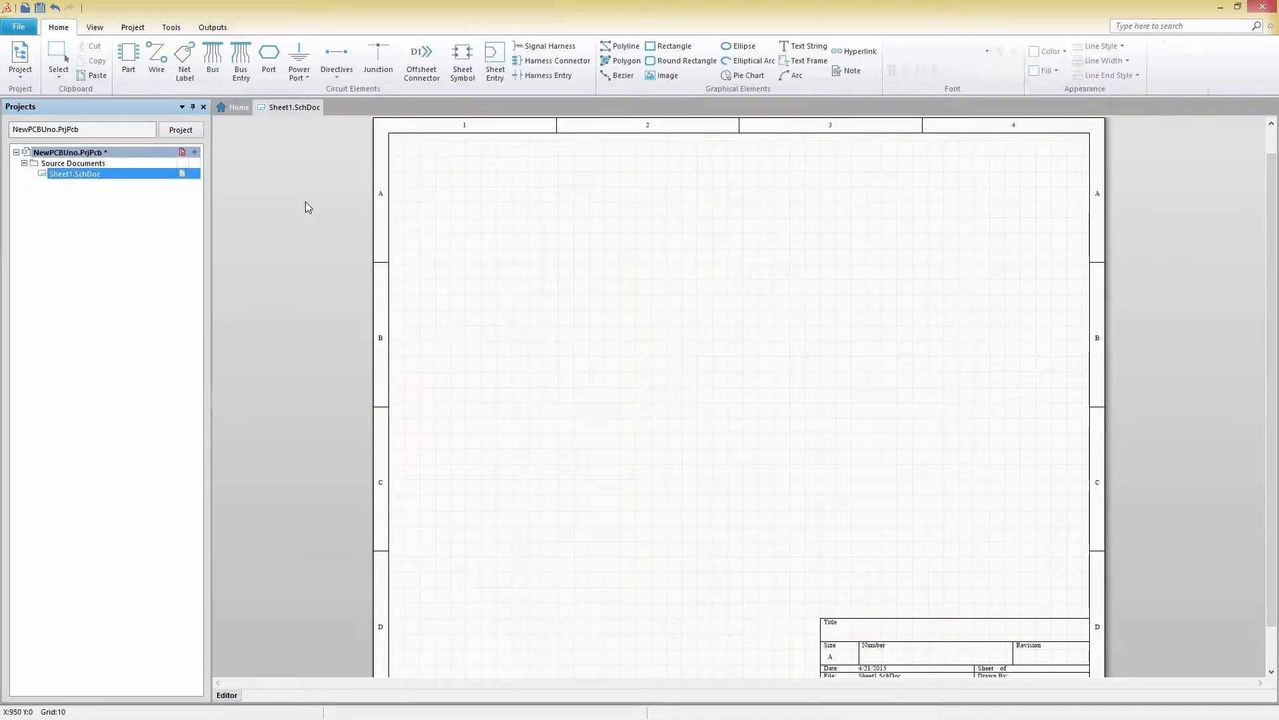
pyautogui.rightClick(69, 152)
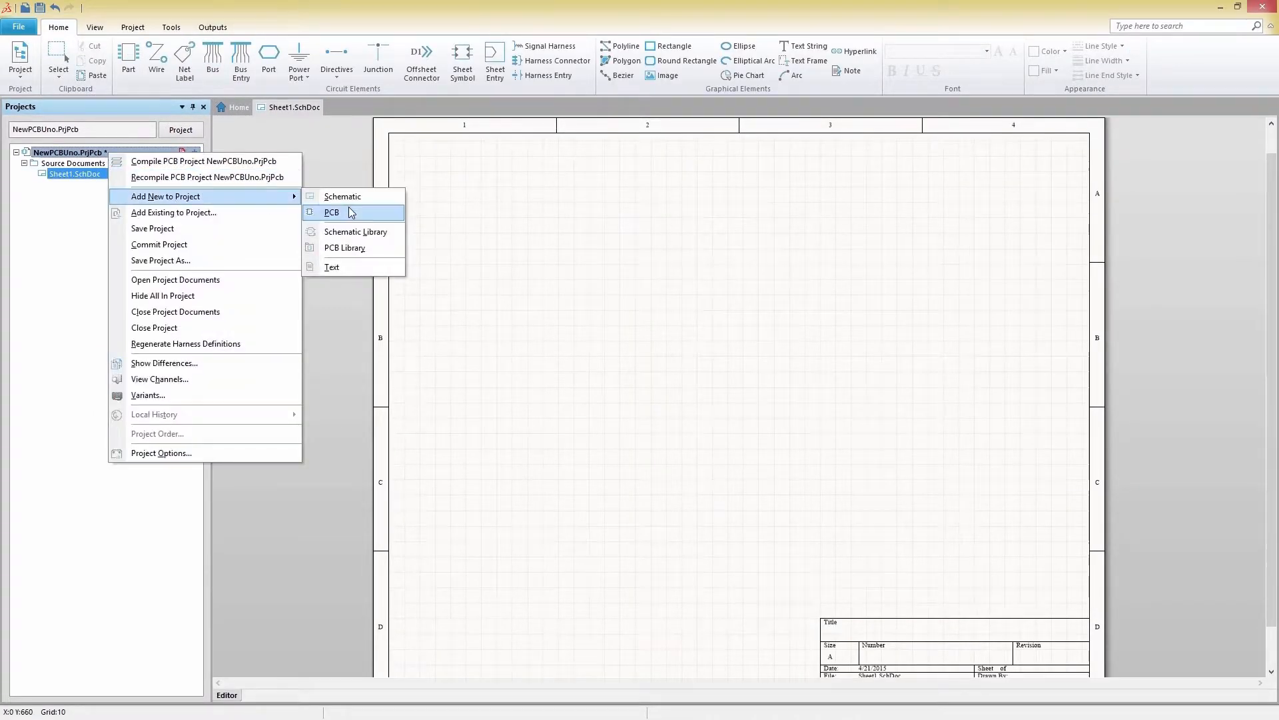
pyautogui.click(332, 212)
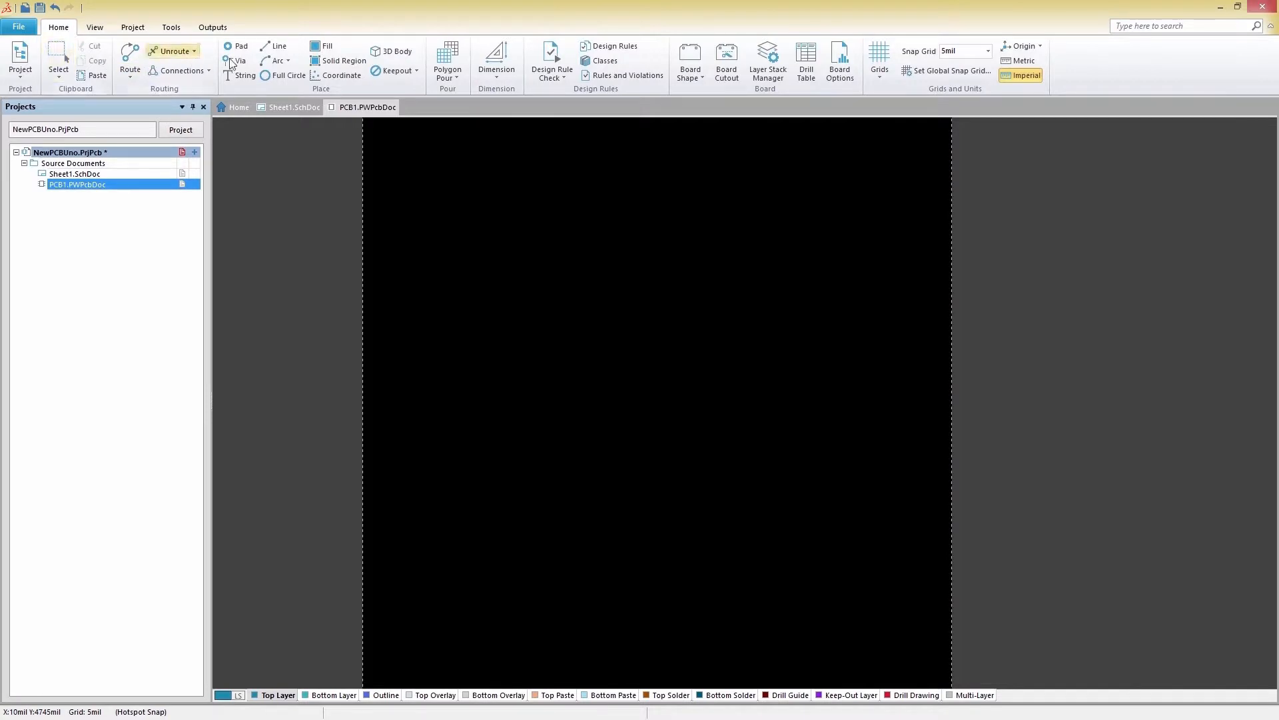
pyautogui.moveTo(614, 45)
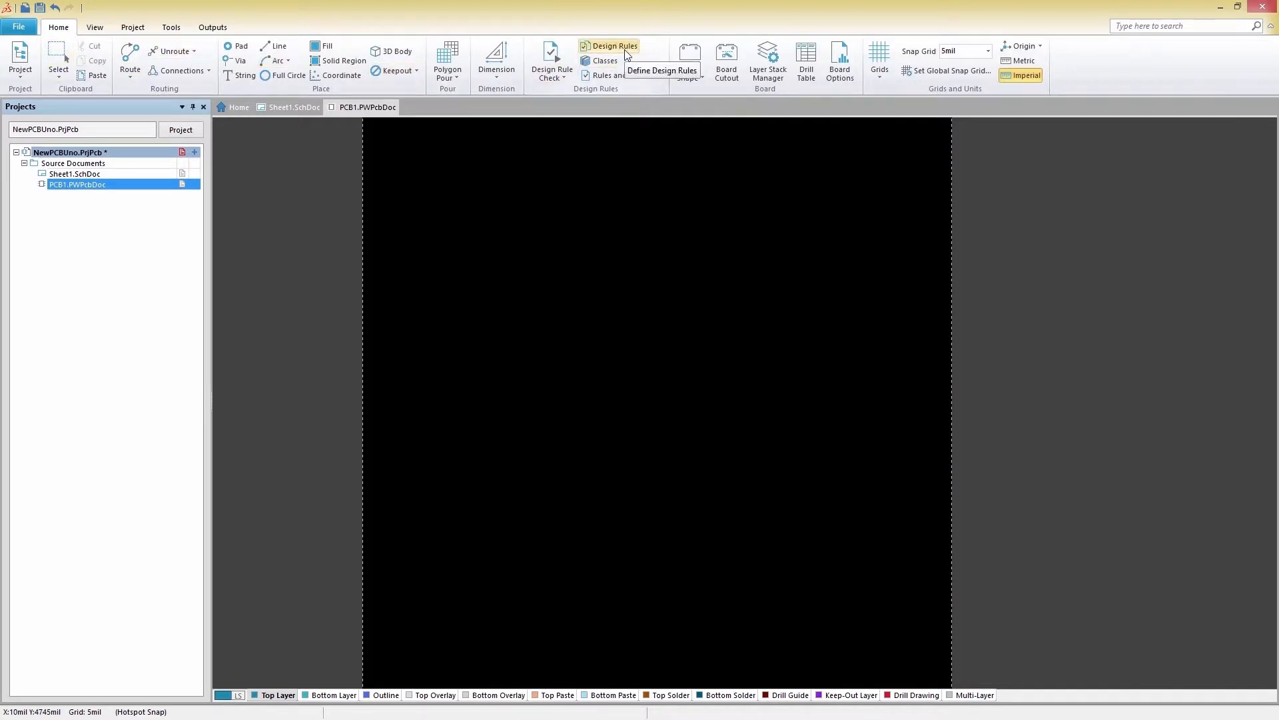
# Bring up the board's Design Rules editor and view the Clearance rule settings.
pyautogui.click(616, 45)
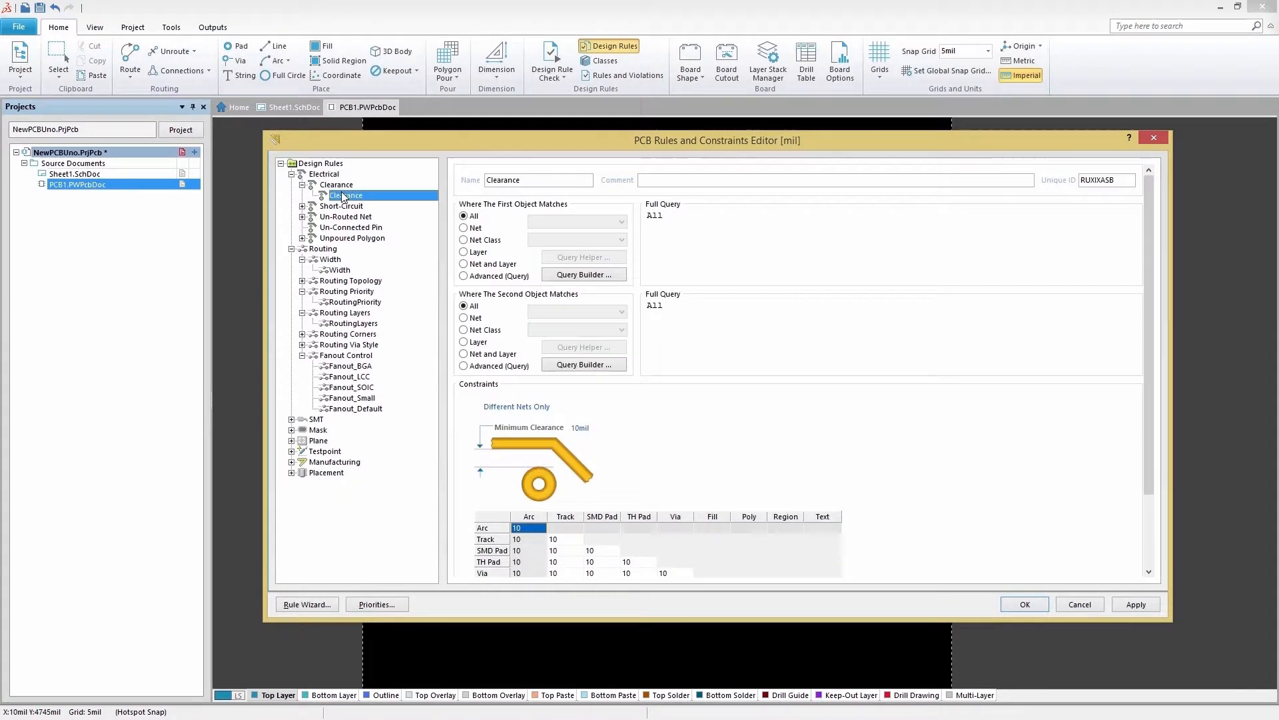
pyautogui.click(354, 322)
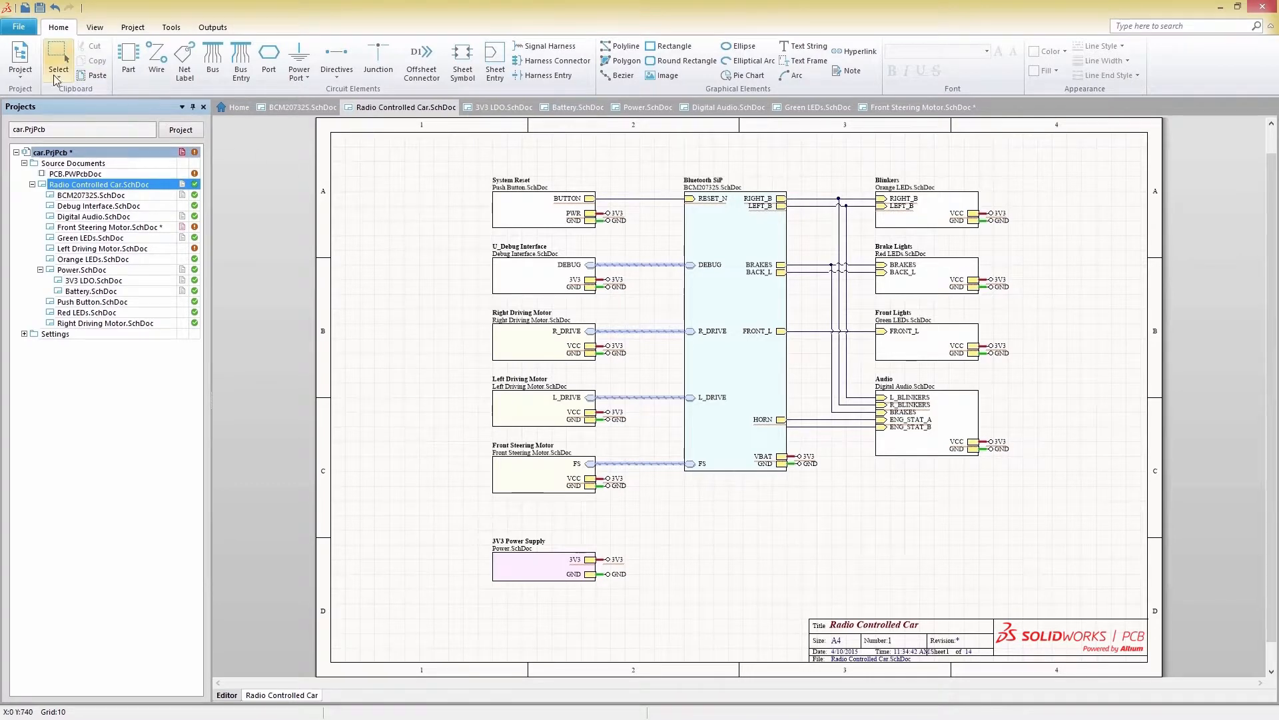
# Compile the car project from the Project menu and widen the Messages panel to read the errors.
pyautogui.click(20, 59)
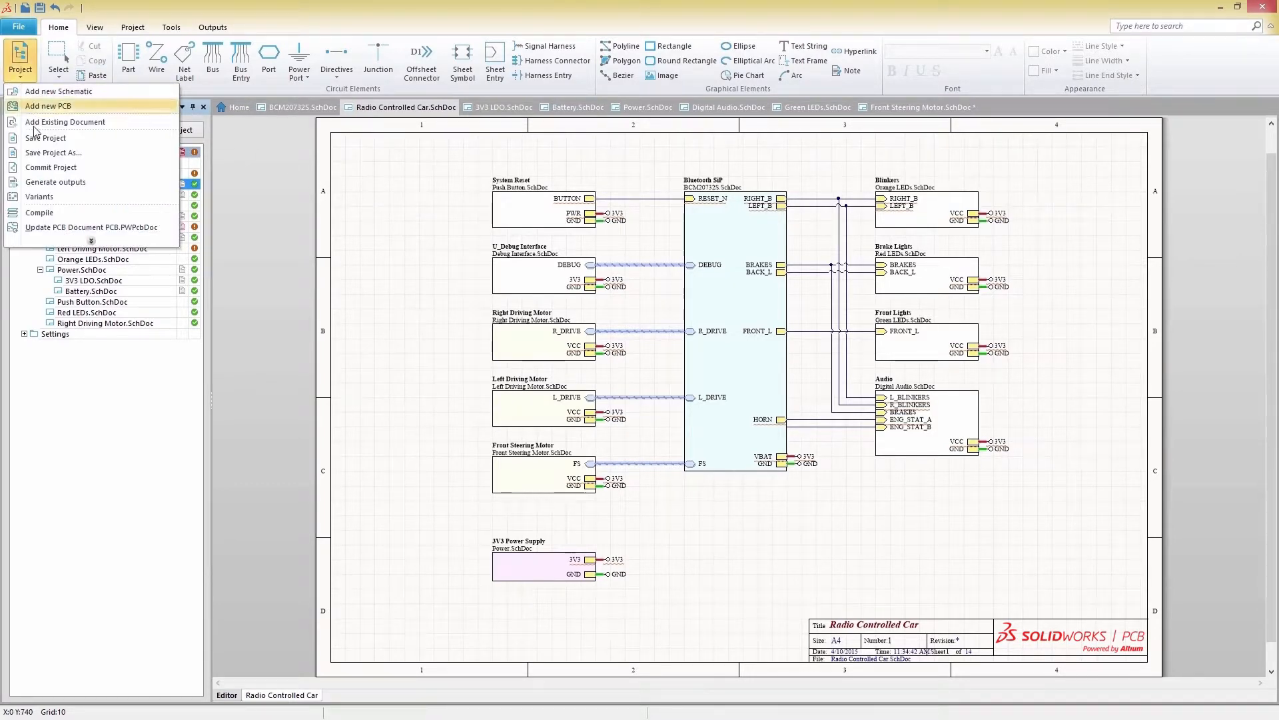
pyautogui.moveTo(38, 214)
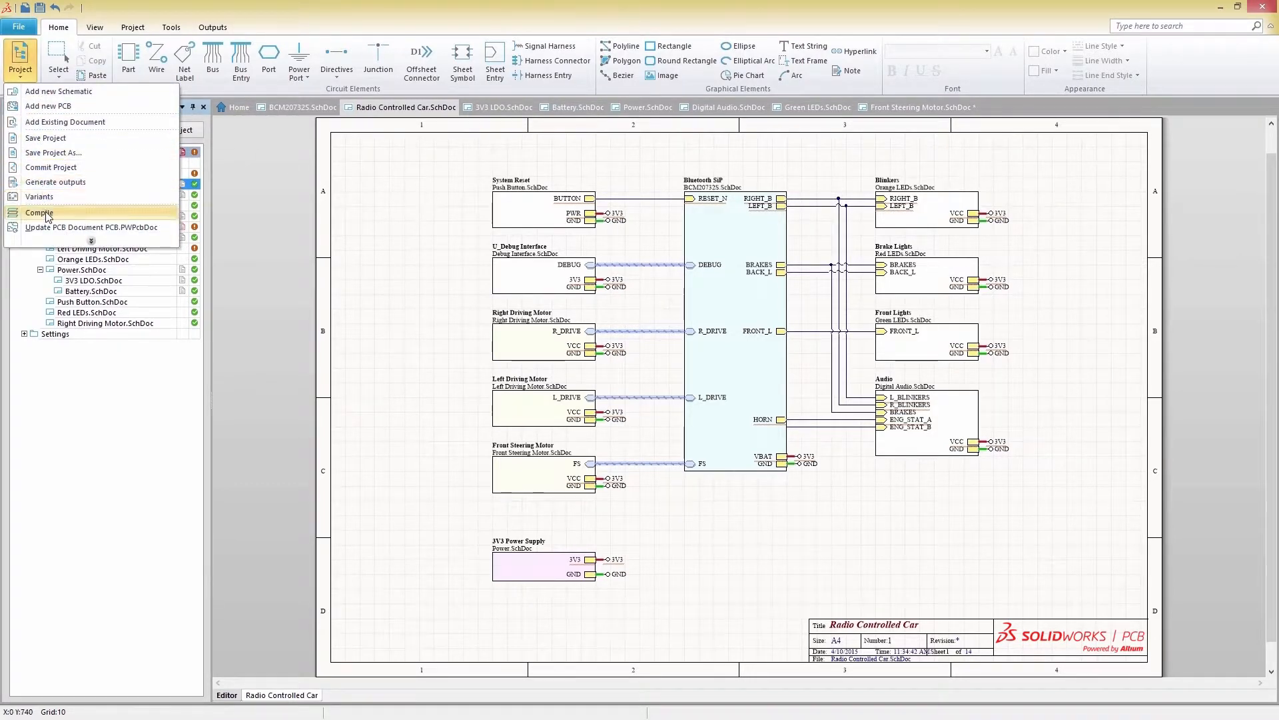
pyautogui.click(39, 213)
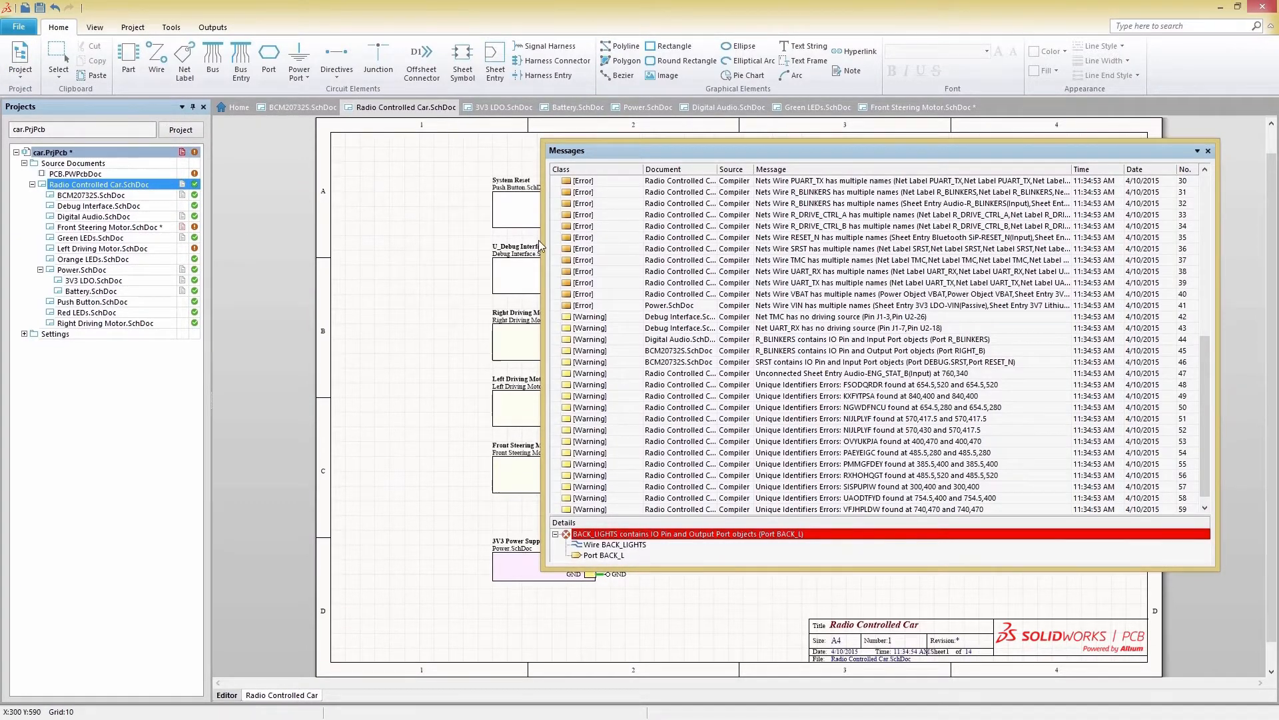
pyautogui.moveTo(567, 151); pyautogui.dragTo(819, 151)
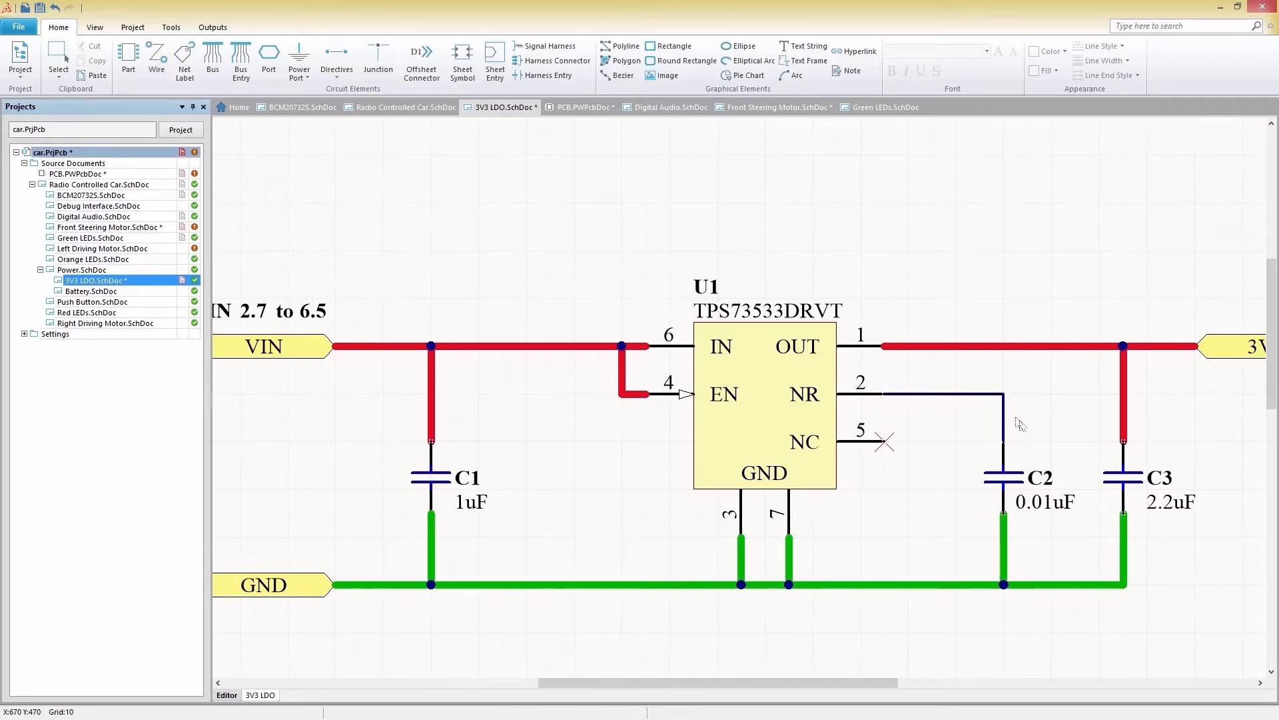
# View the car board layout in PCB.PWPcbDoc, then switch to the Digital Audio.SchDoc sheet.
pyautogui.click(581, 106)
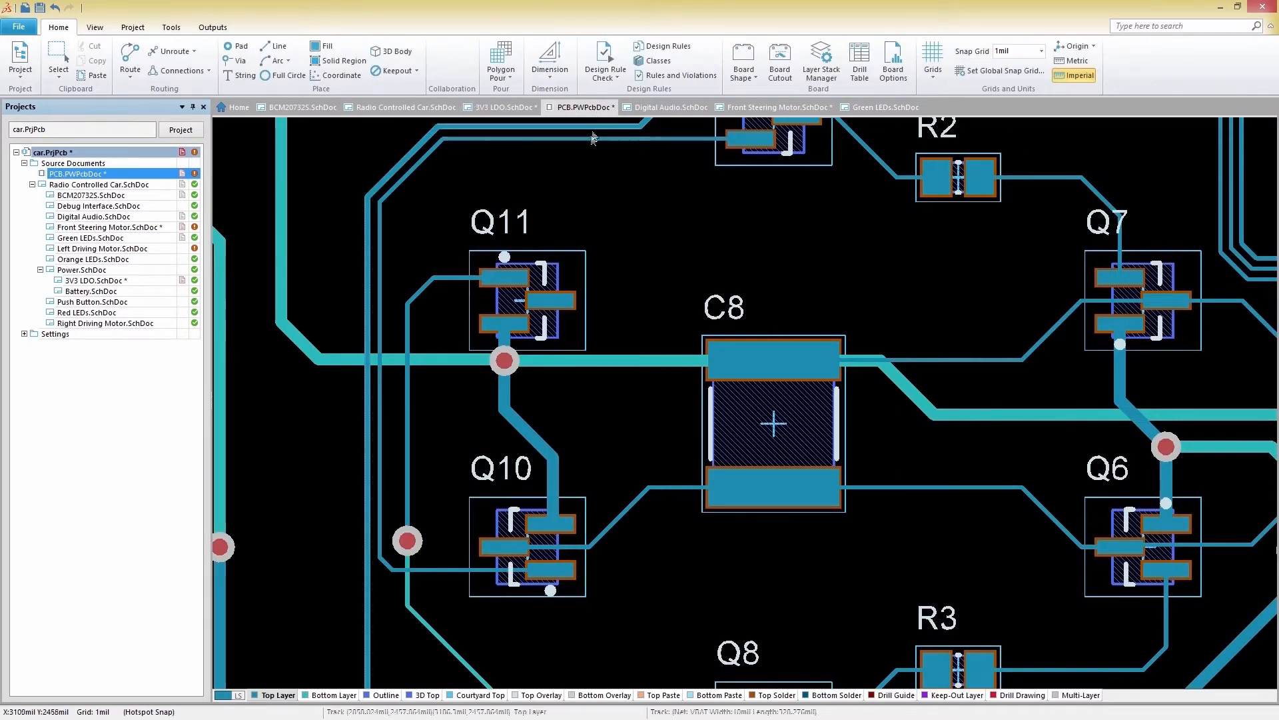
pyautogui.click(130, 60)
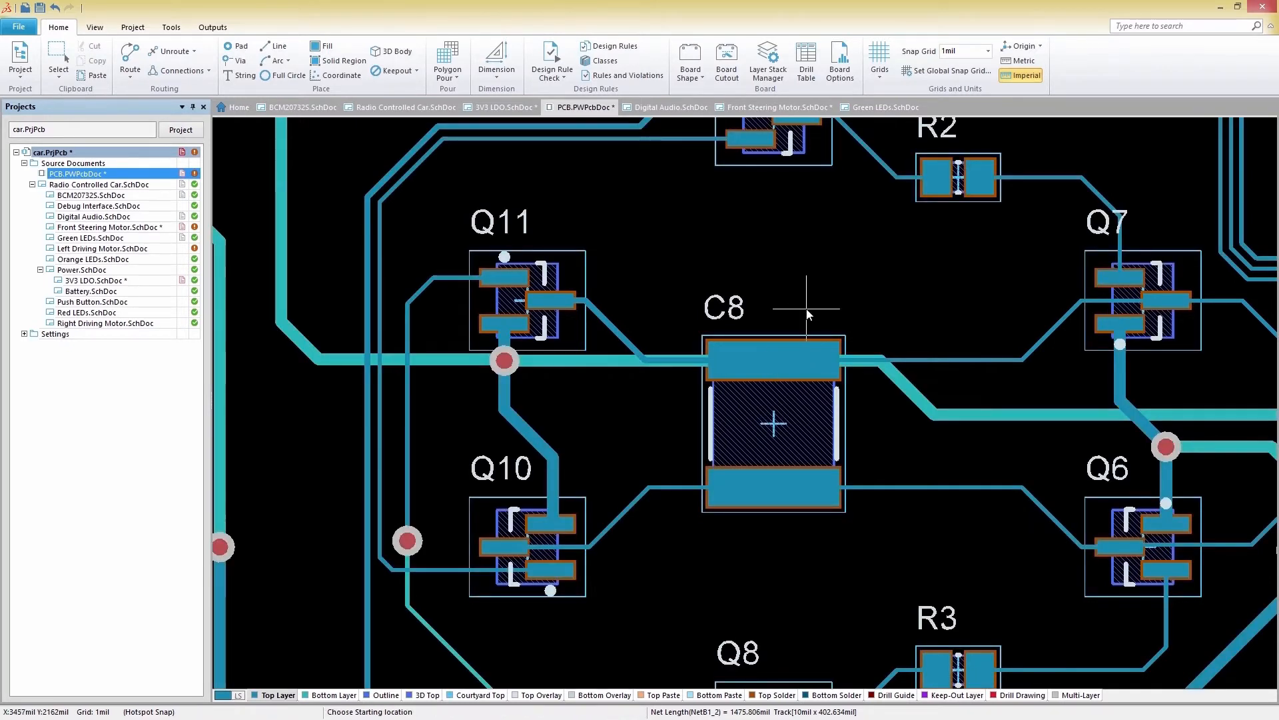
pyautogui.click(670, 106)
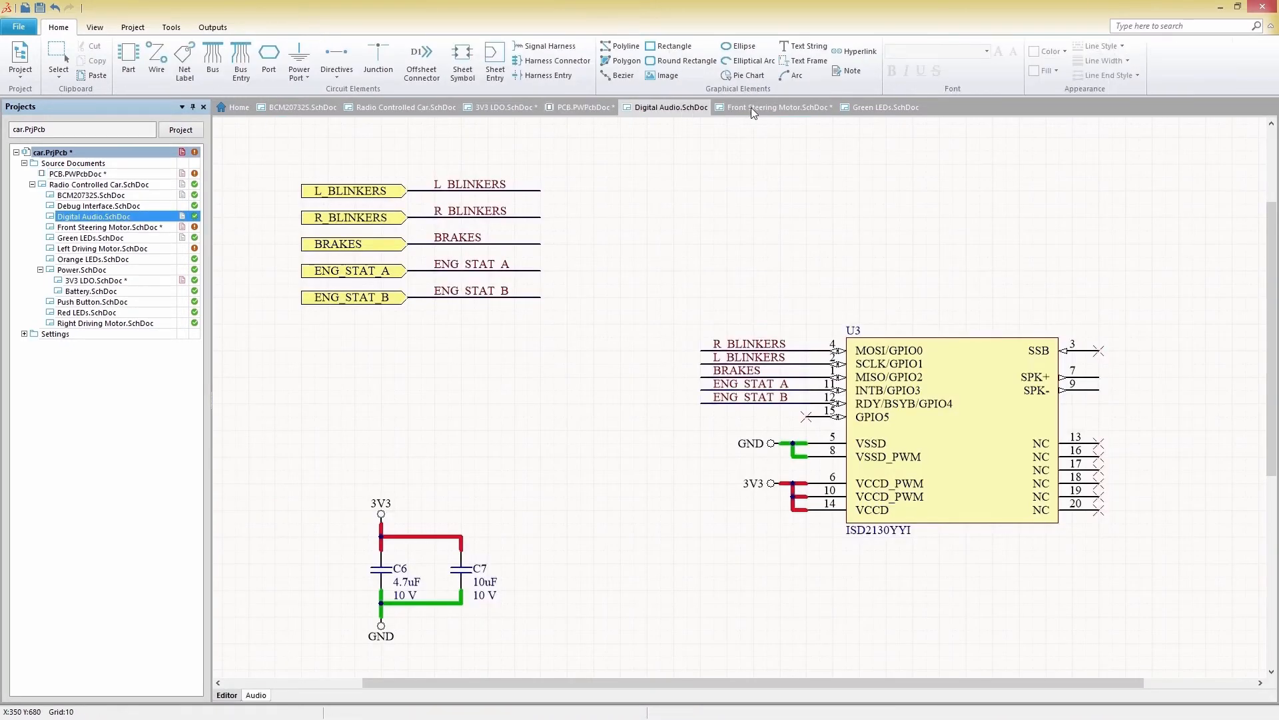